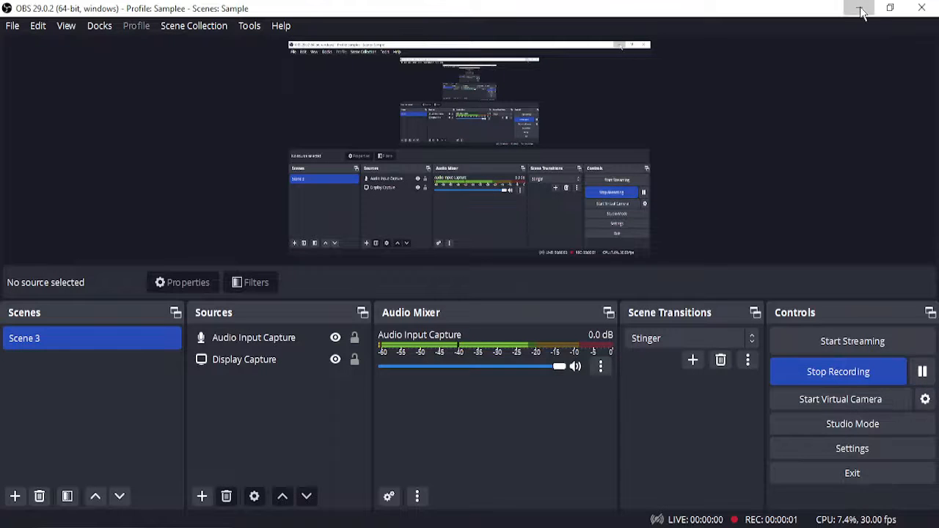
Step: Minimize OBS Studio so the Windows desktop is visible
left_click(861, 11)
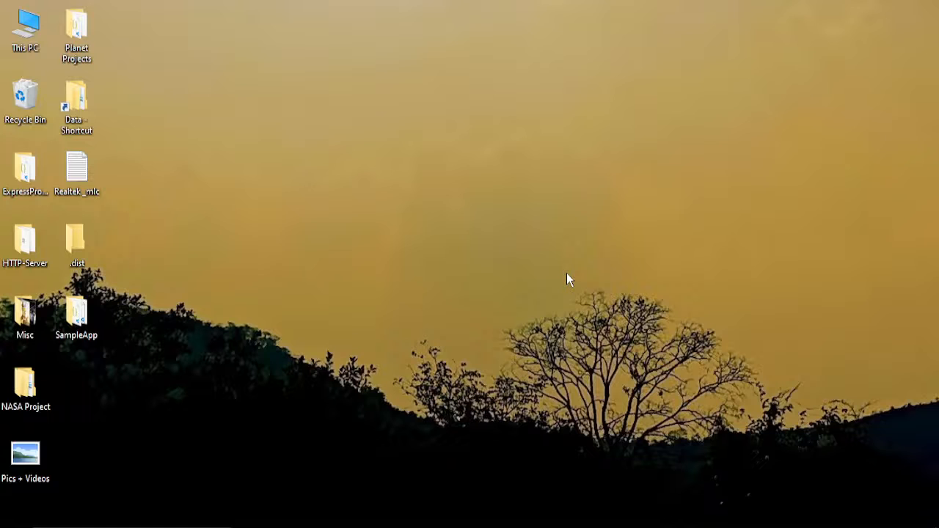
mouse_move(11, 520)
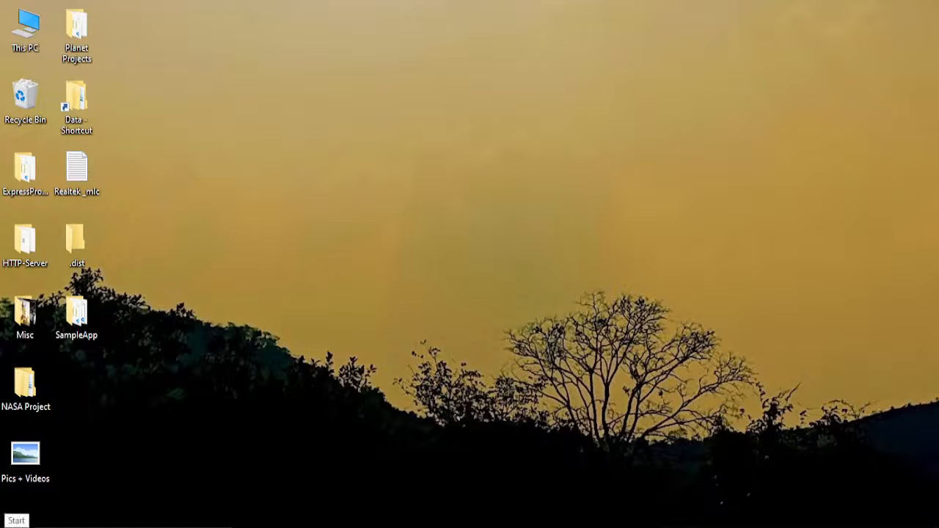
Step: Enable Minimal safe boot in msconfig's Boot tab, then untick it and close
left_click(15, 520)
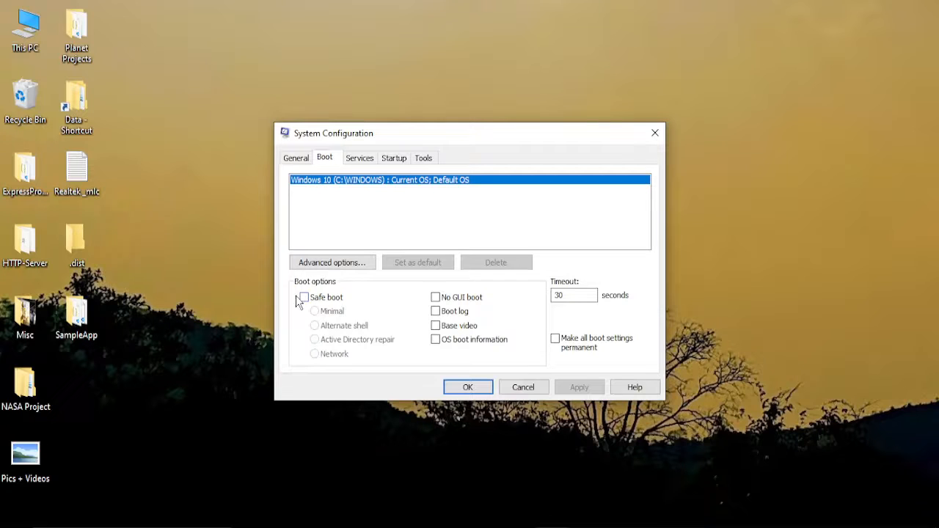
left_click(303, 298)
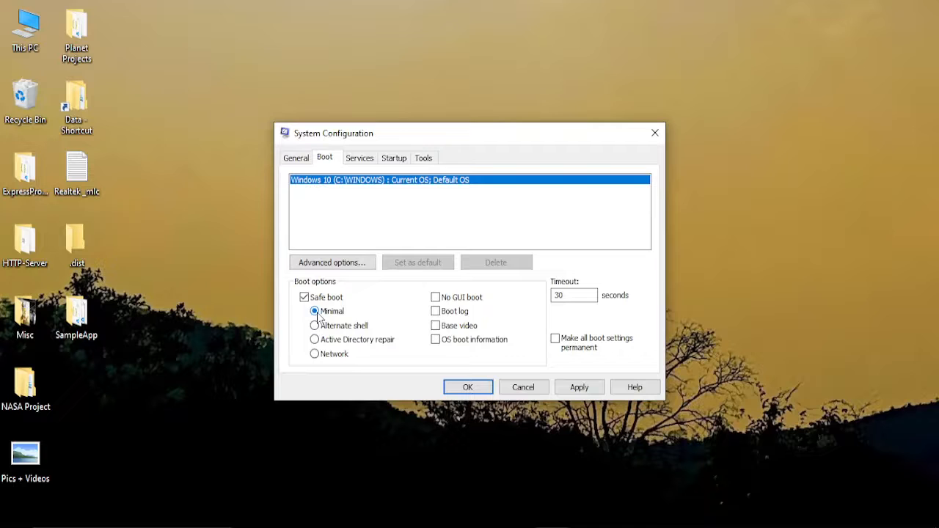
left_click(303, 297)
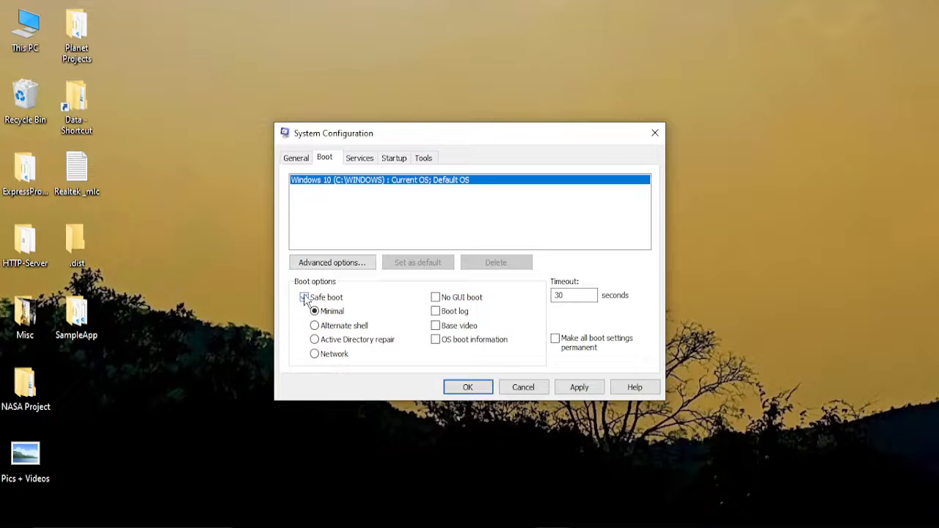
left_click(305, 297)
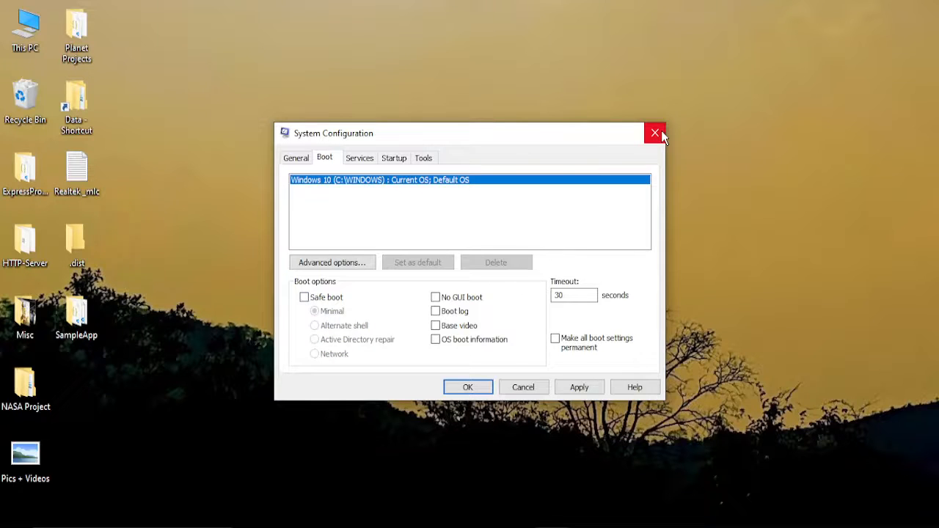
left_click(654, 132)
type("c")
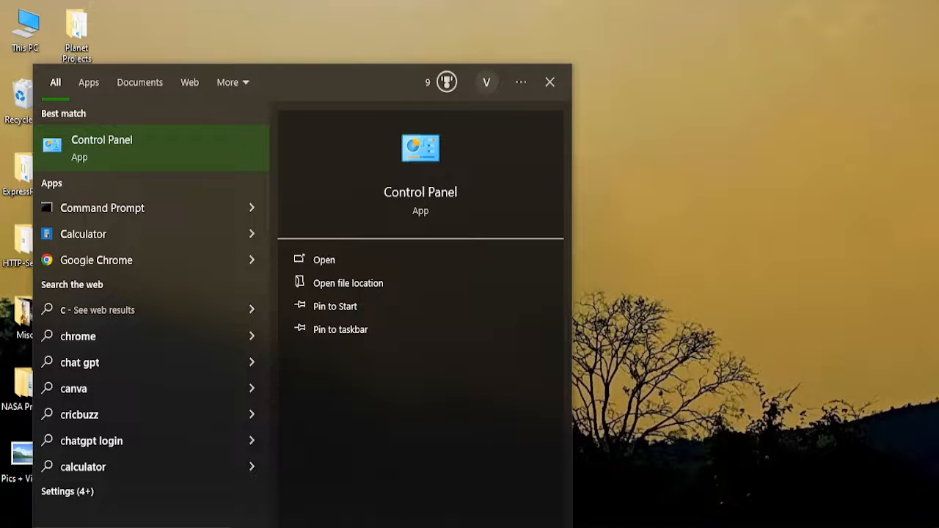
Step: Open Control Panel's Installed Updates list via Programs and Features, showing 38 updates
left_click(323, 259)
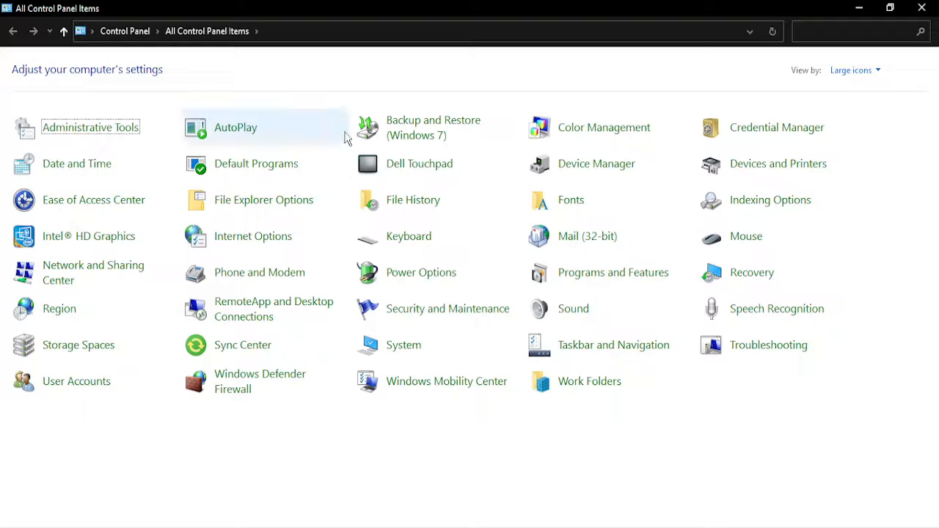
mouse_move(817, 94)
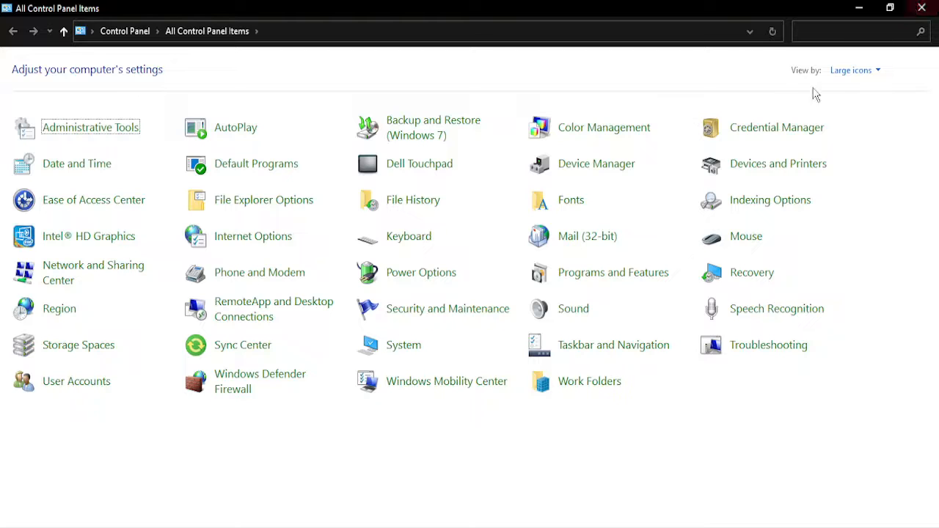
mouse_move(854, 70)
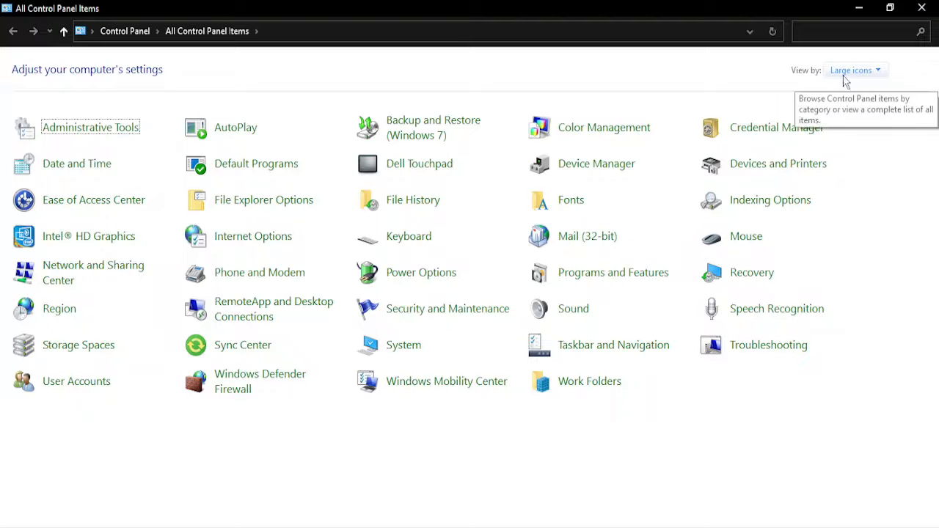
mouse_move(601, 309)
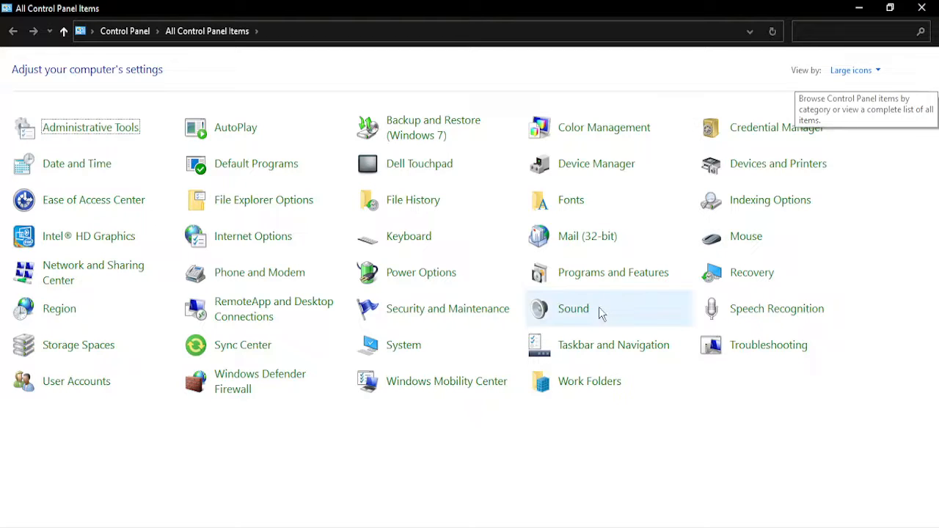
left_click(613, 272)
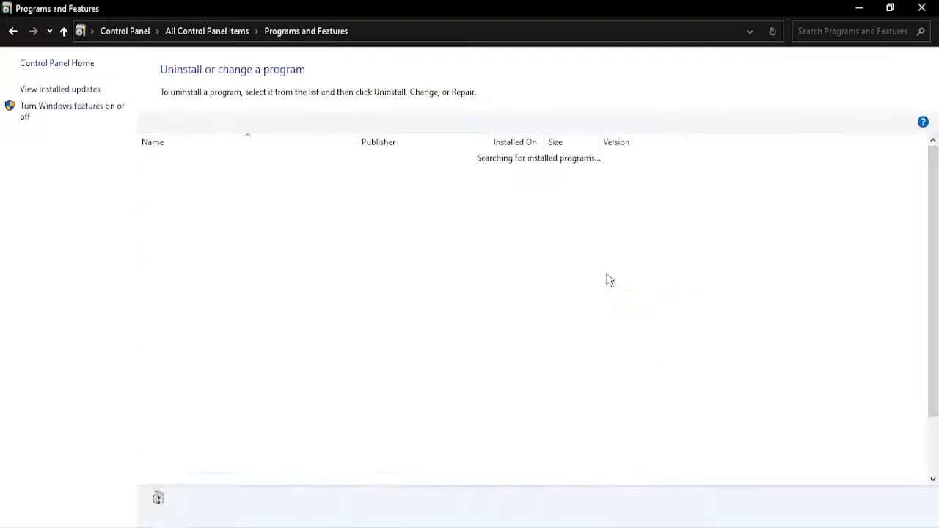
left_click(60, 89)
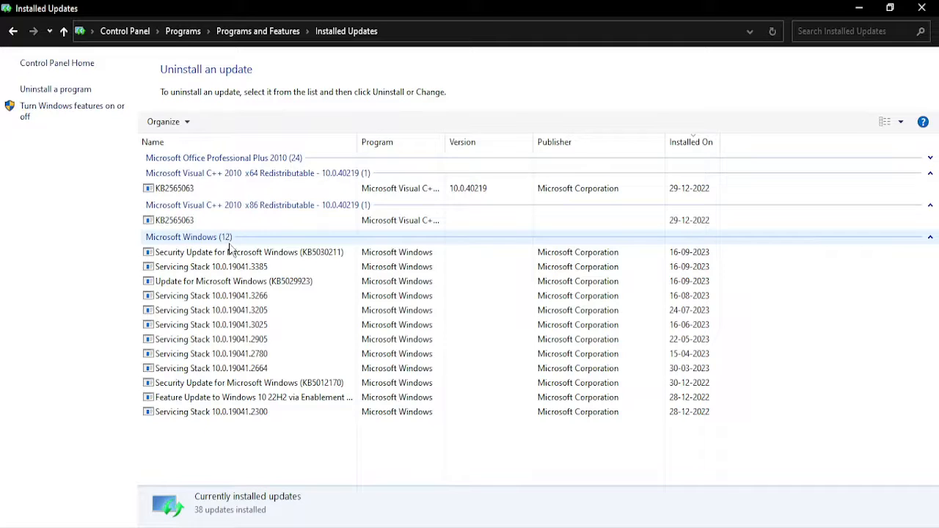
Step: Select Security Update KB5030211 and right-click it for the uninstall option
left_click(248, 252)
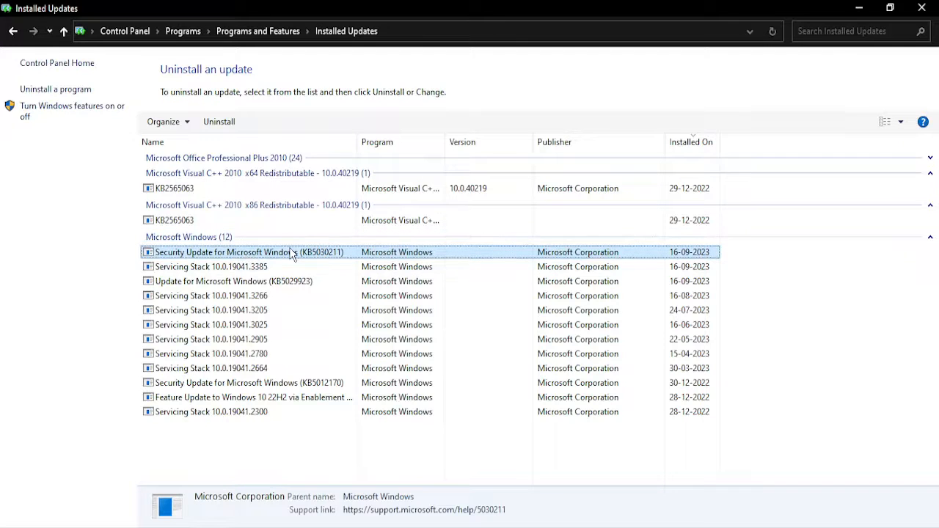
right_click(249, 252)
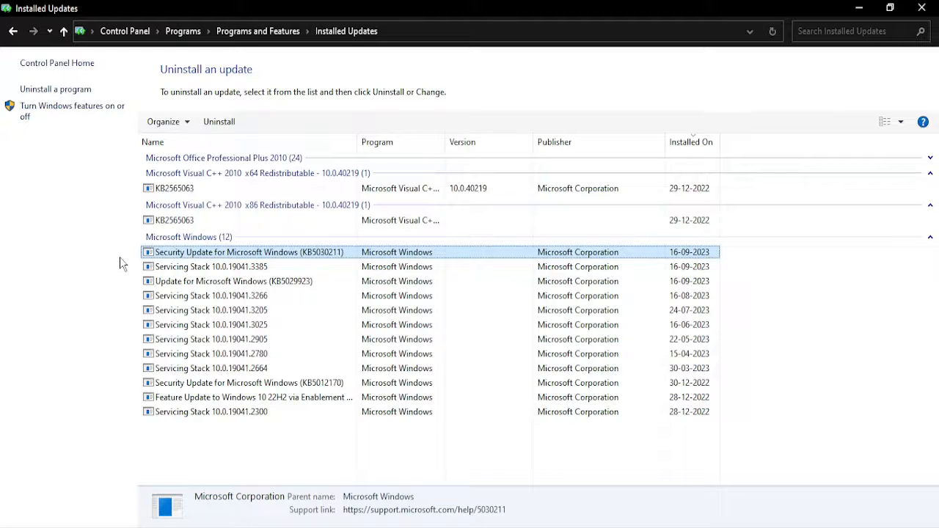
mouse_move(359, 274)
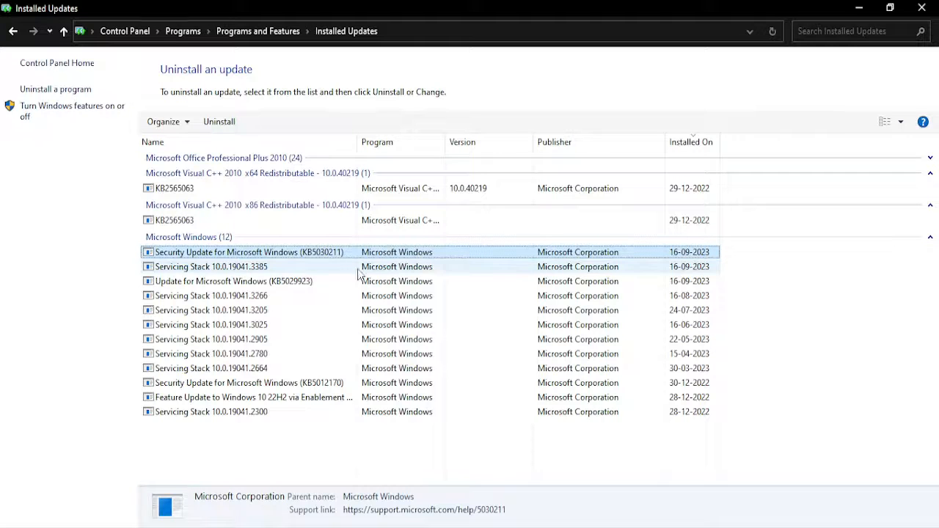